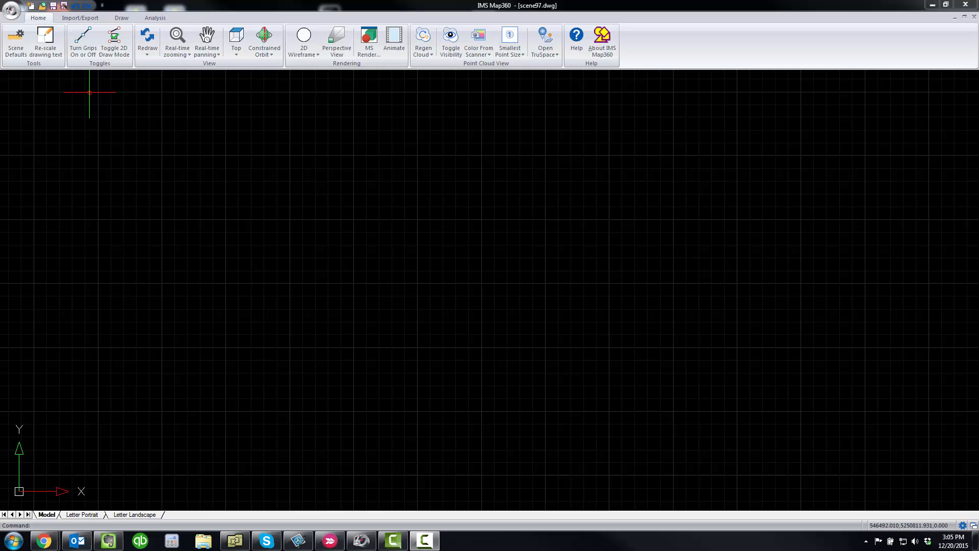
Show the PointCloud tab on the ribbon via the Show Tab menu
right_click(181, 43)
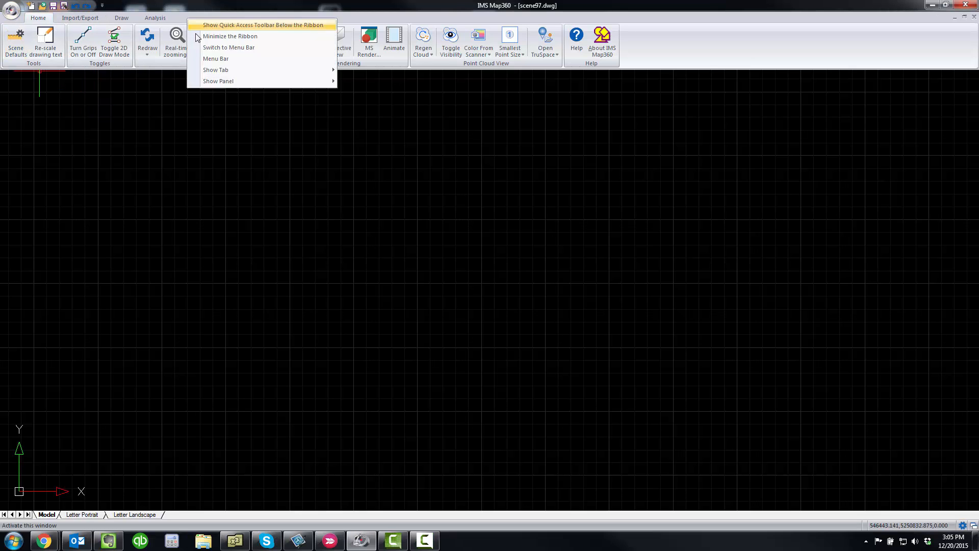
click(216, 69)
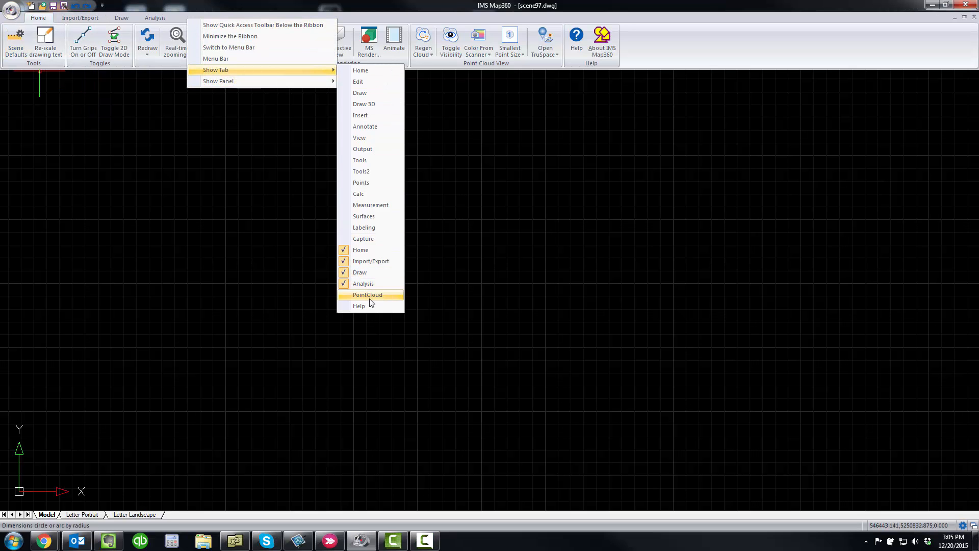
click(367, 294)
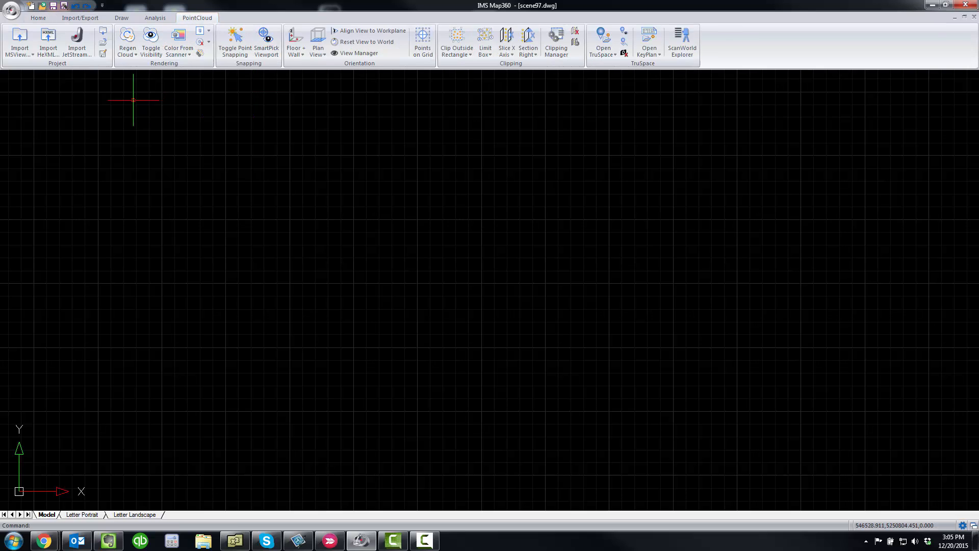
Import the ModelSpace view from the MicroSurvey Mock Crime Scene database on the unshared server
click(18, 44)
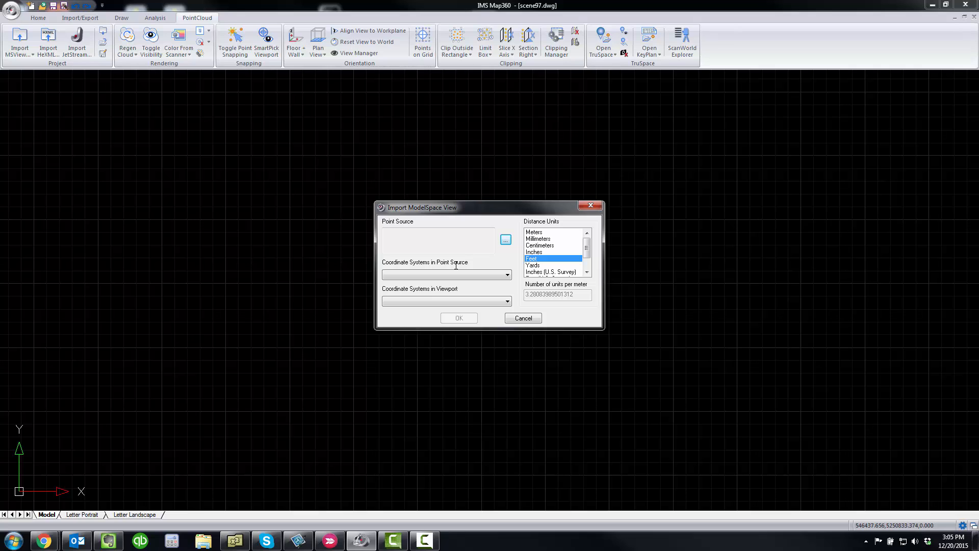
click(505, 240)
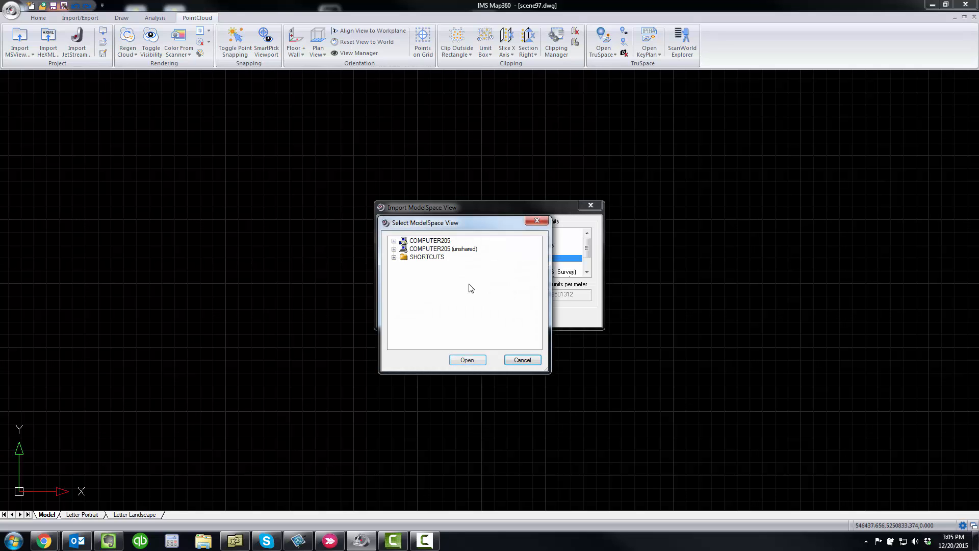
click(395, 249)
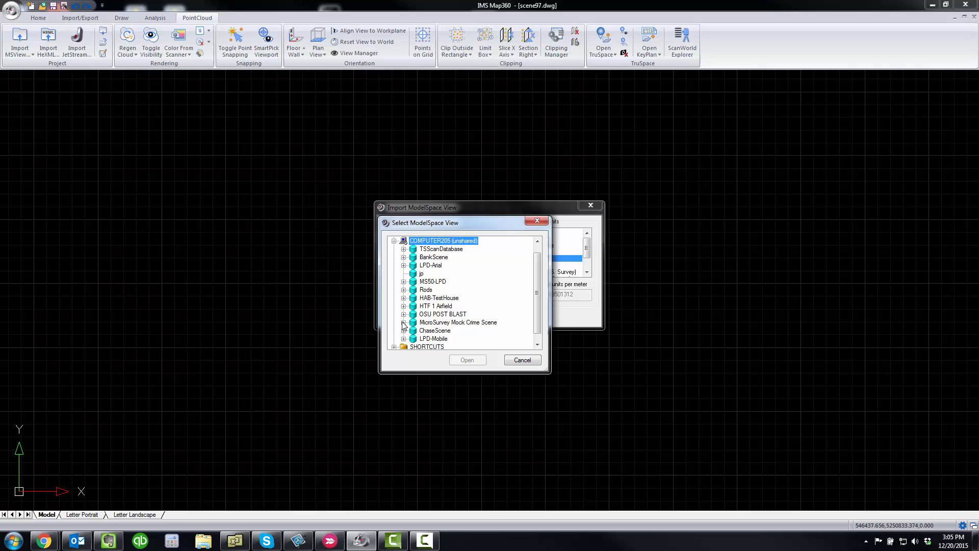
click(405, 323)
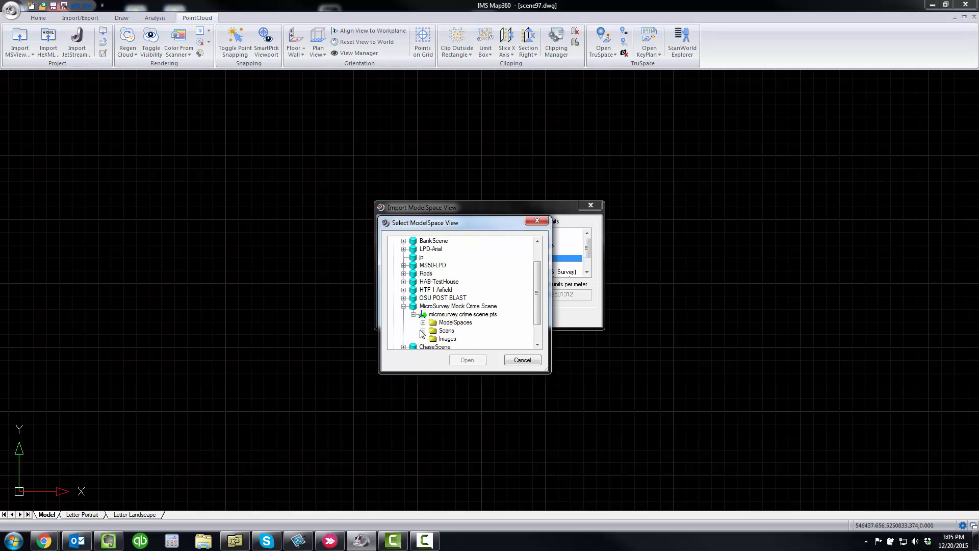
click(422, 322)
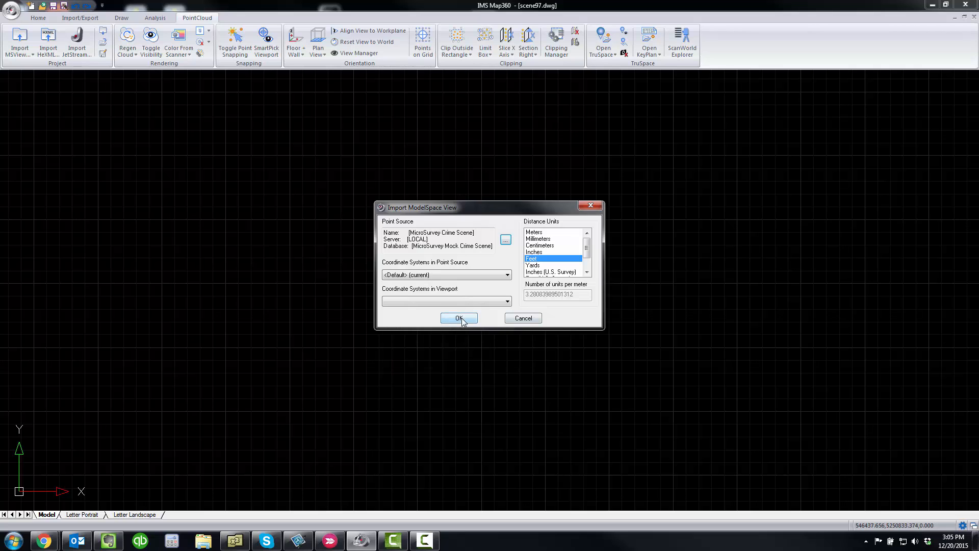
click(459, 318)
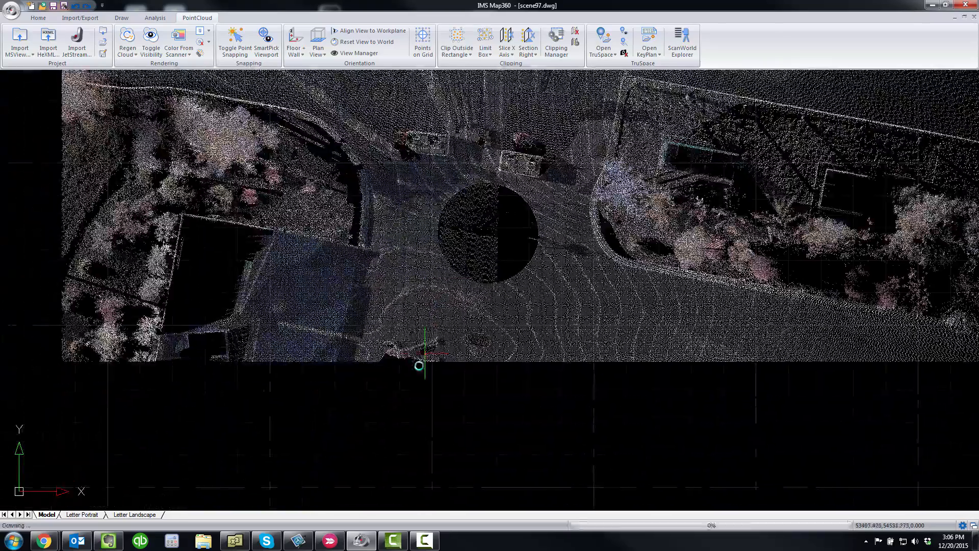
Regen the cloud several times while zooming so the street scene reloads at higher point density
scroll(down, 3)
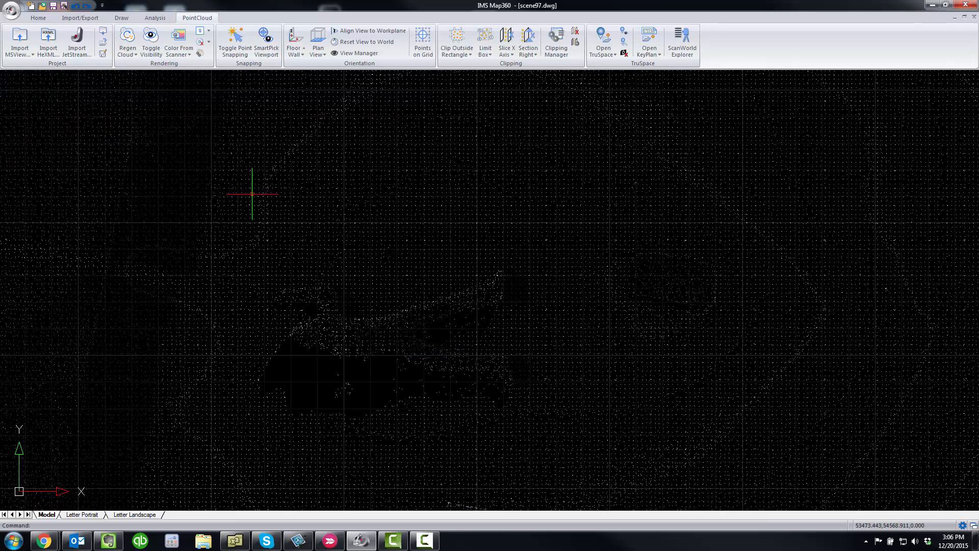
click(128, 39)
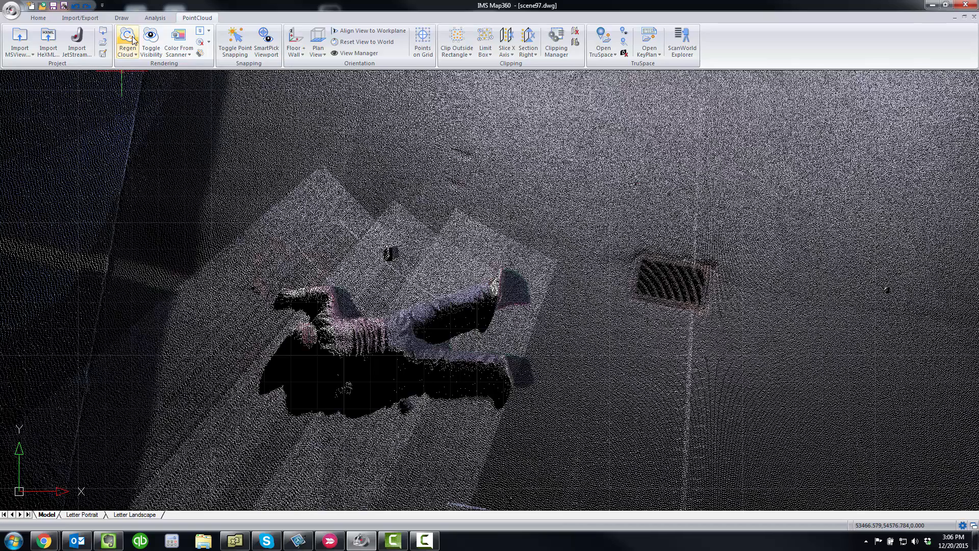
click(127, 42)
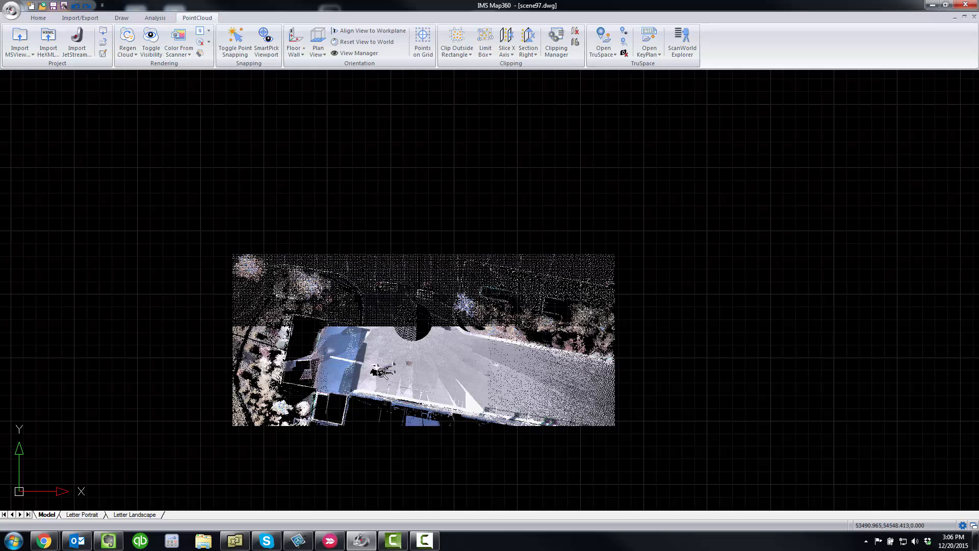
click(127, 44)
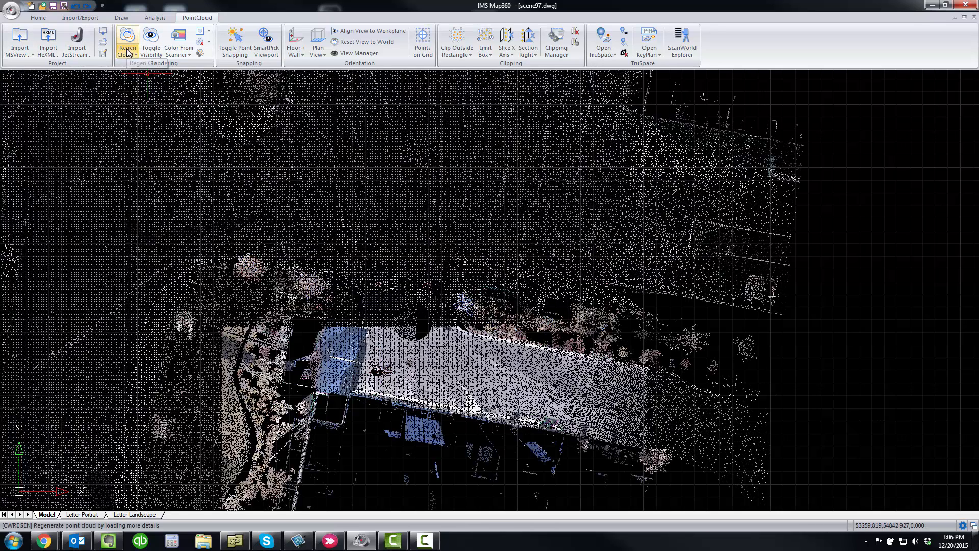
click(127, 41)
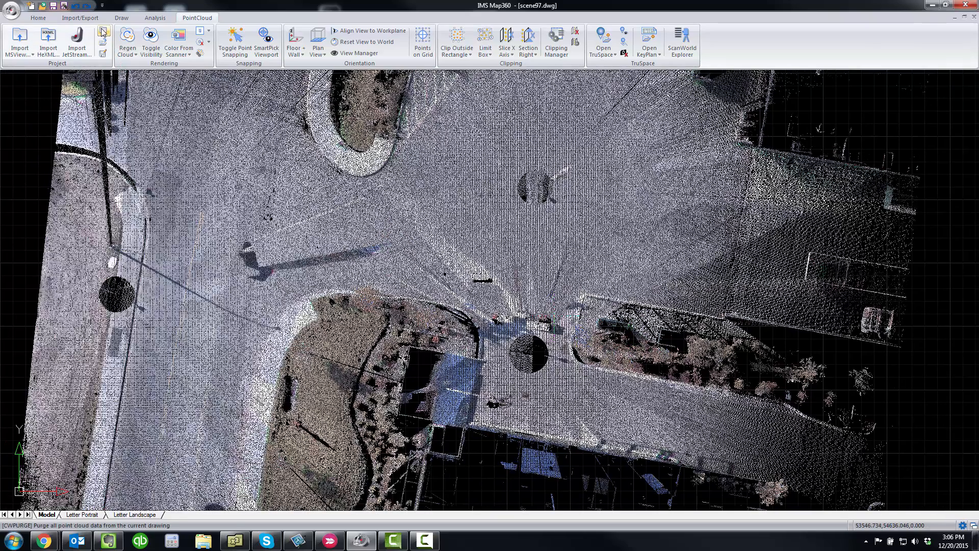
Purge the loaded cloud and import the MicroSurvey Mock Crime Scene JetStream project from Recent Projects
click(76, 41)
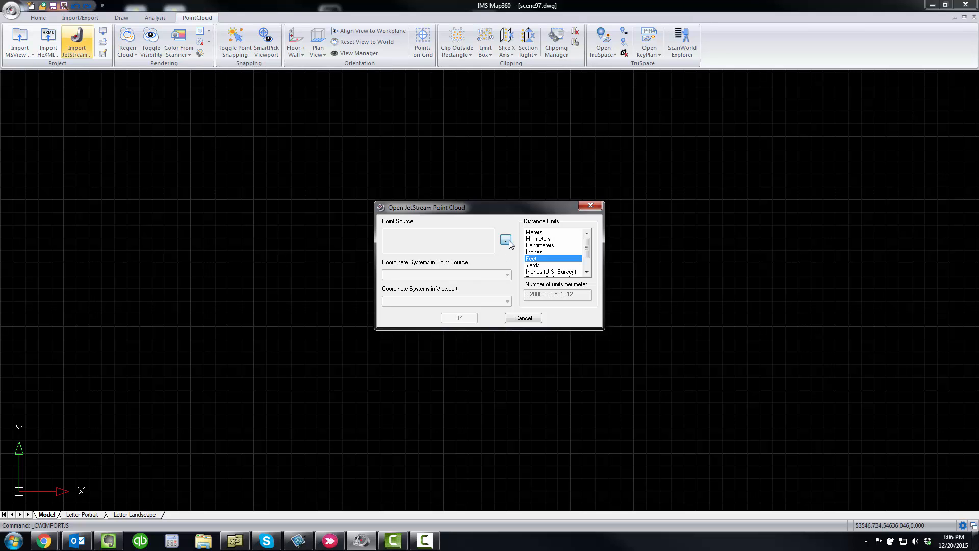
click(506, 239)
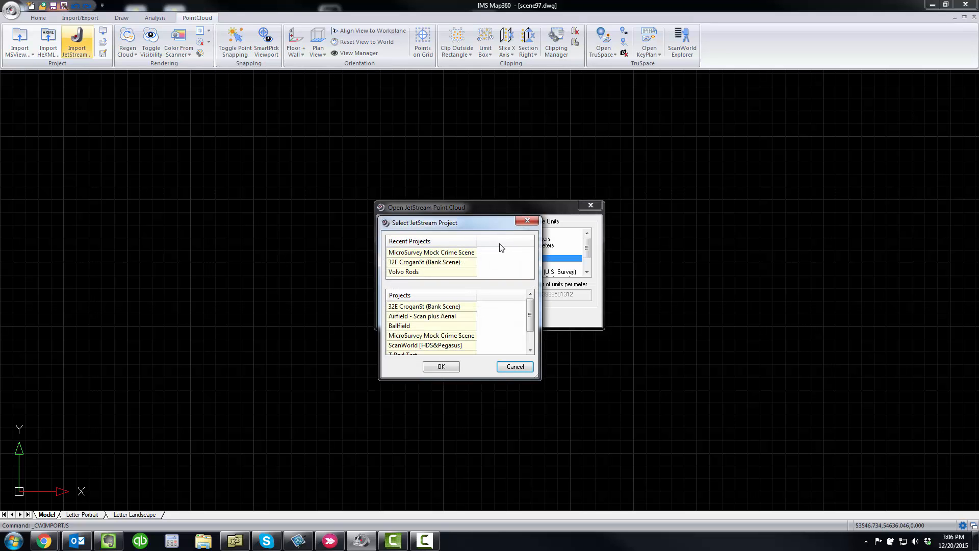
click(431, 252)
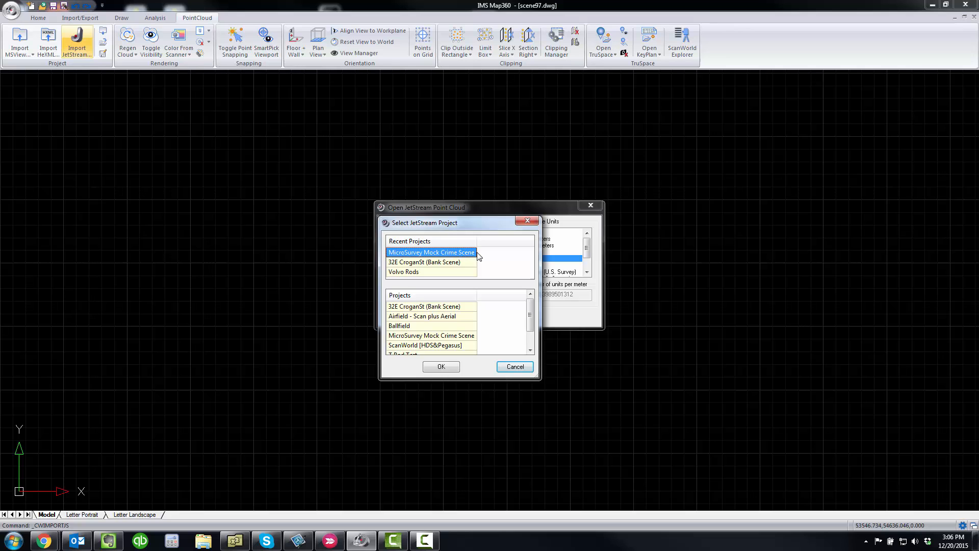
click(440, 367)
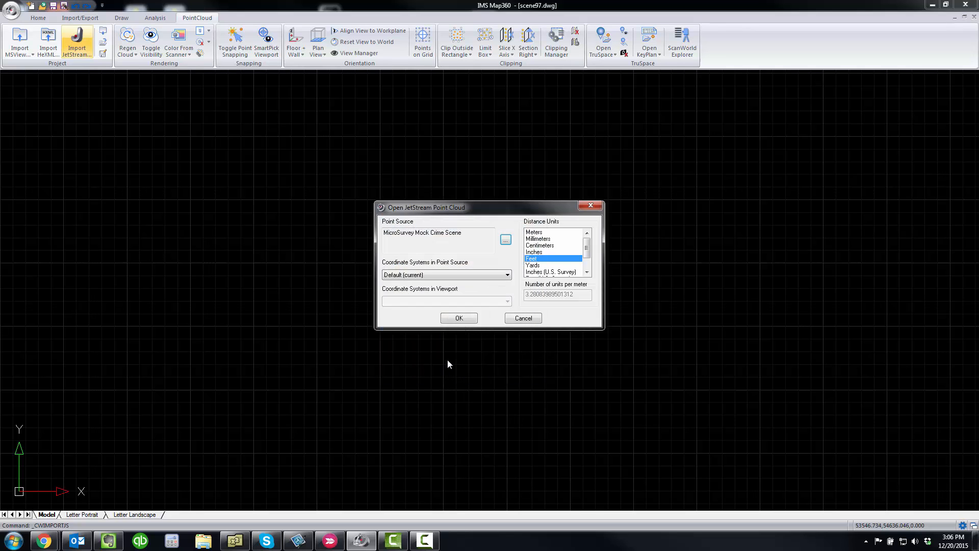
click(458, 318)
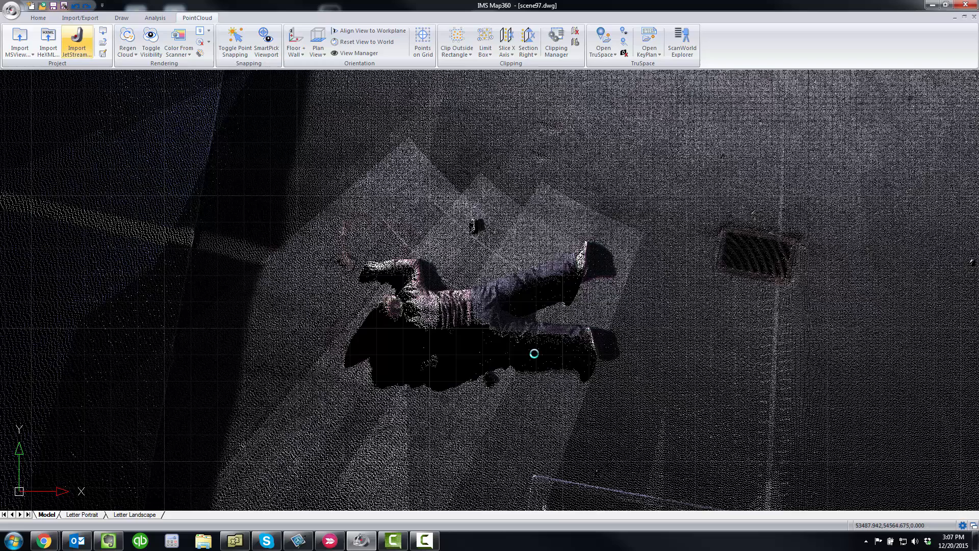
Zoom in on the victim figure lying beside the drain grate in the JetStream cloud
click(533, 353)
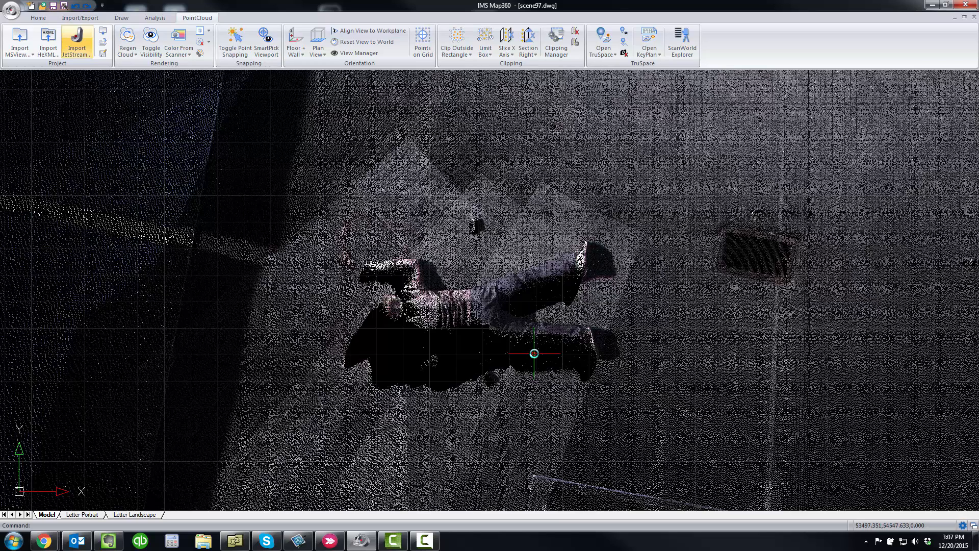